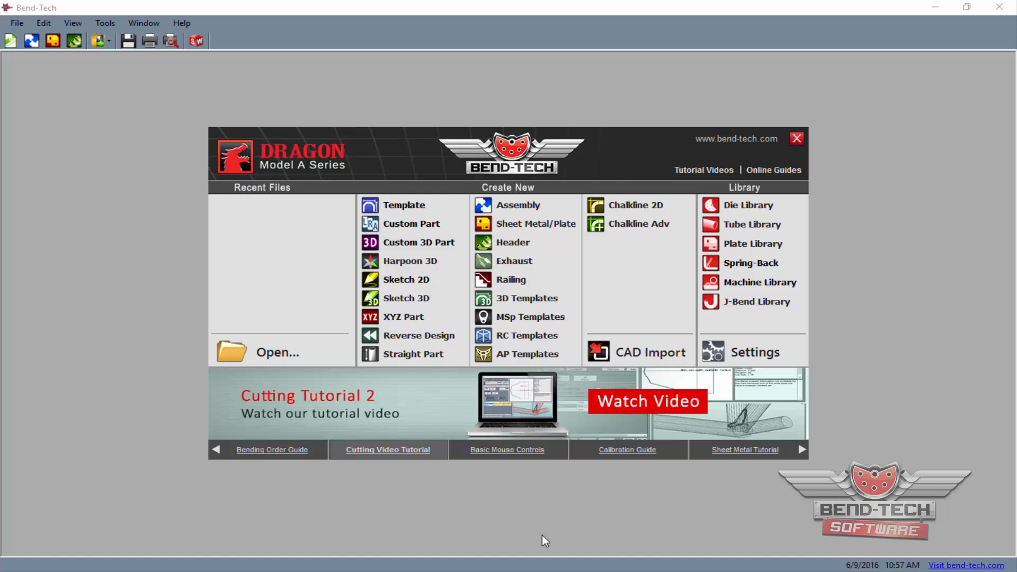
pyautogui.moveTo(519, 360)
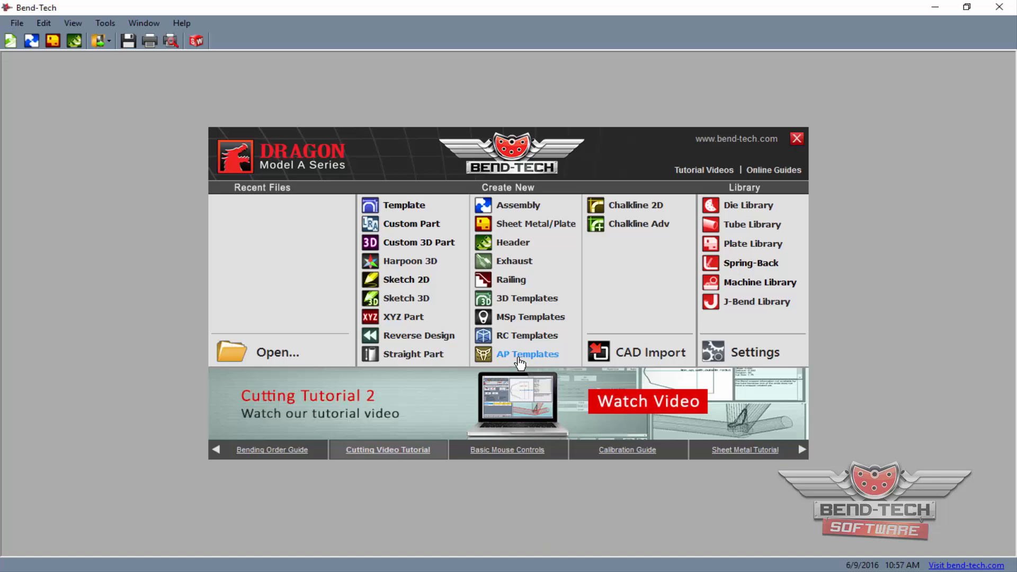
# Step: Open the AP Templates picker from Create New on the start screen
pyautogui.click(526, 353)
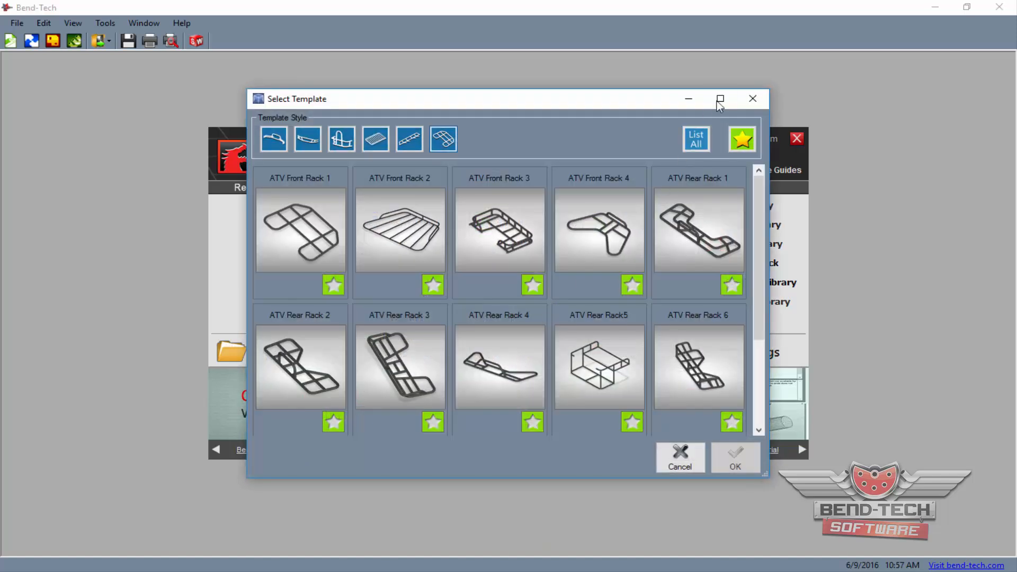
# Step: Browse bumper, tire carrier and slider categories, then open the ATV Rear Rack 4 template
pyautogui.click(718, 98)
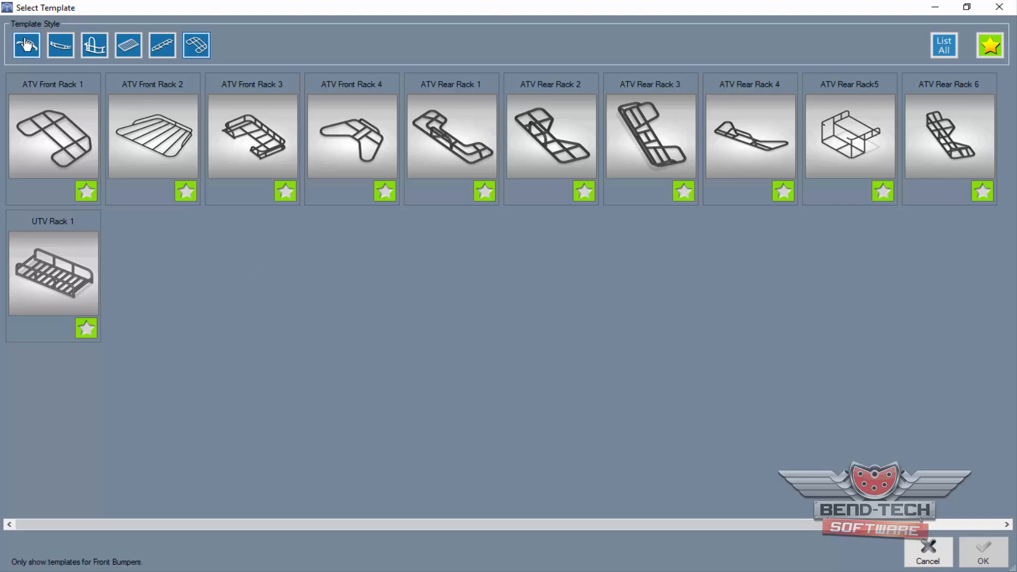
pyautogui.click(60, 45)
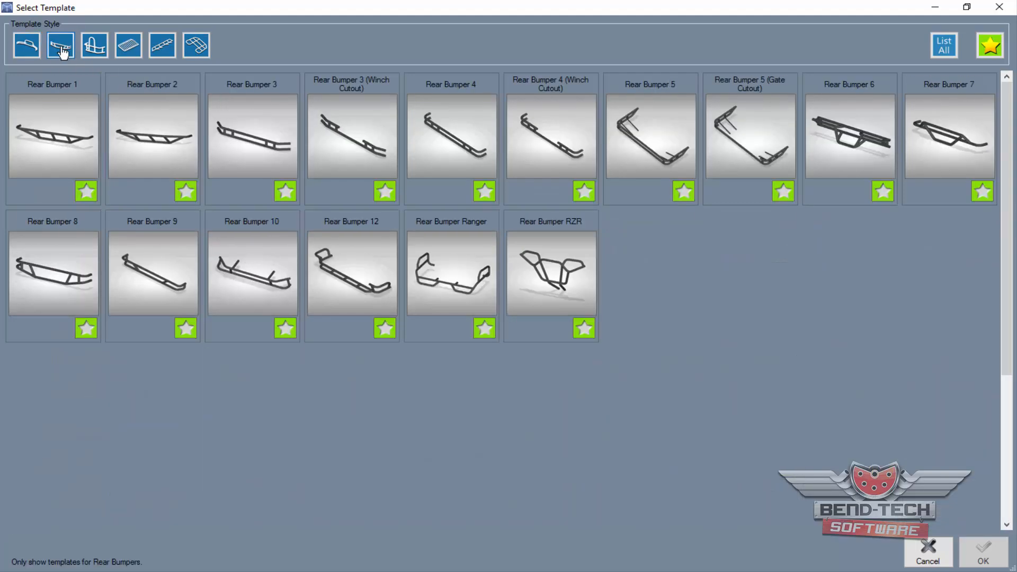
pyautogui.click(128, 45)
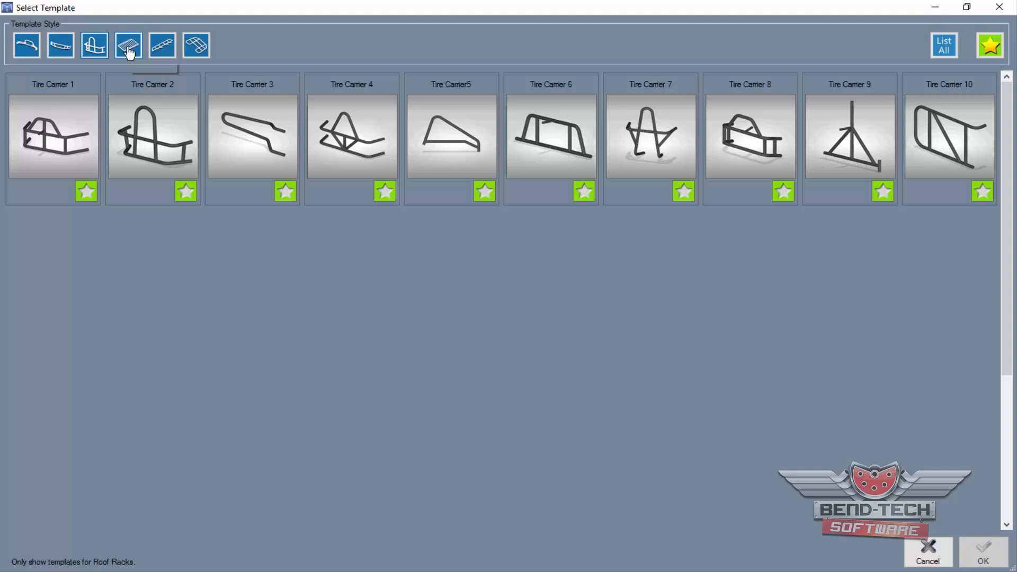
pyautogui.click(162, 45)
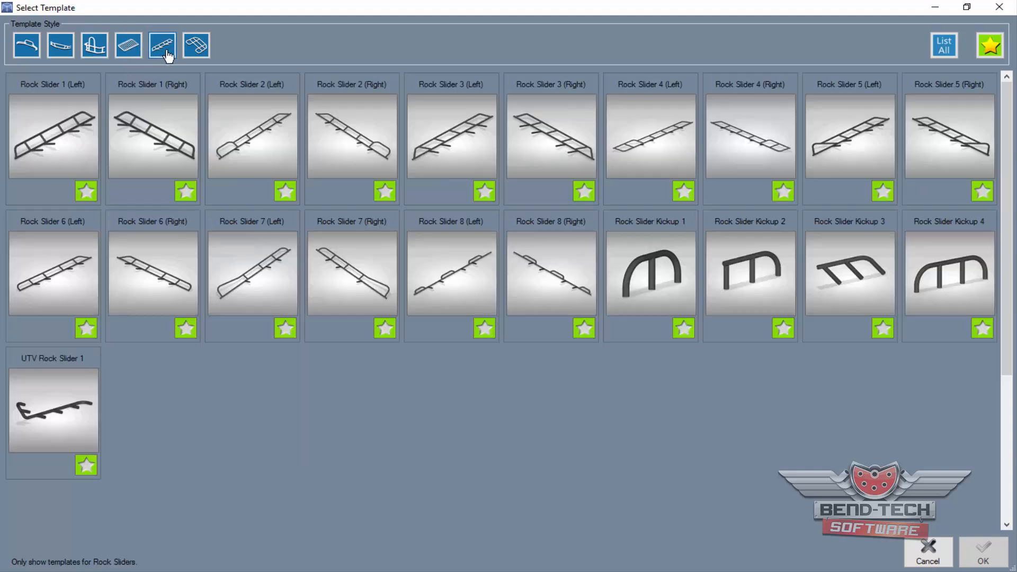
pyautogui.click(196, 45)
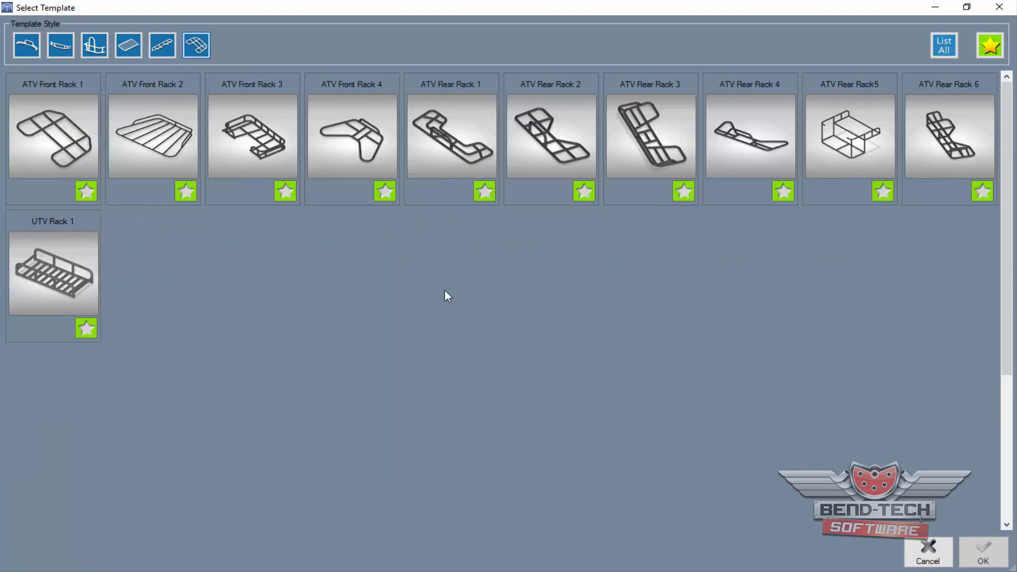
pyautogui.click(750, 136)
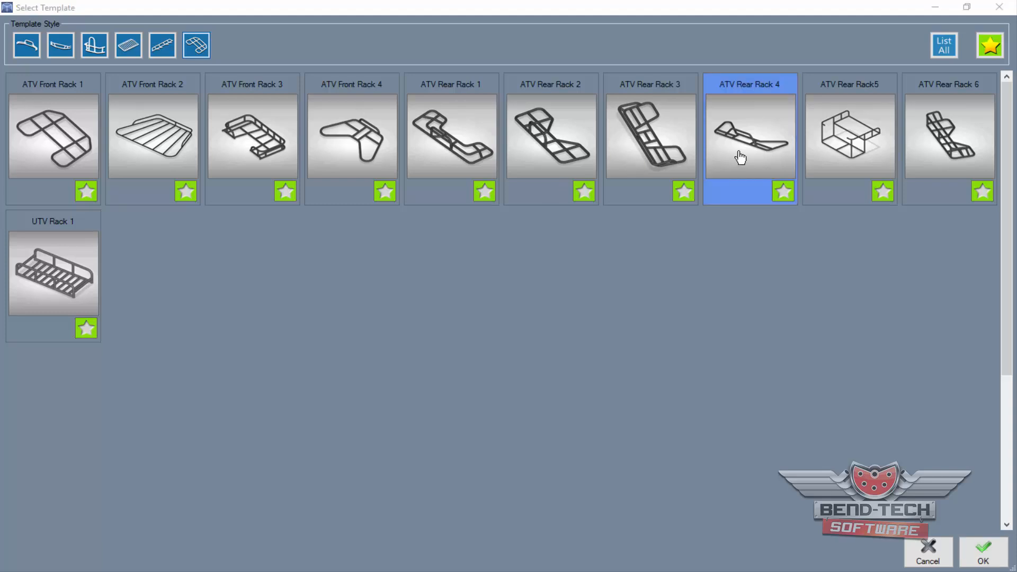
pyautogui.click(982, 552)
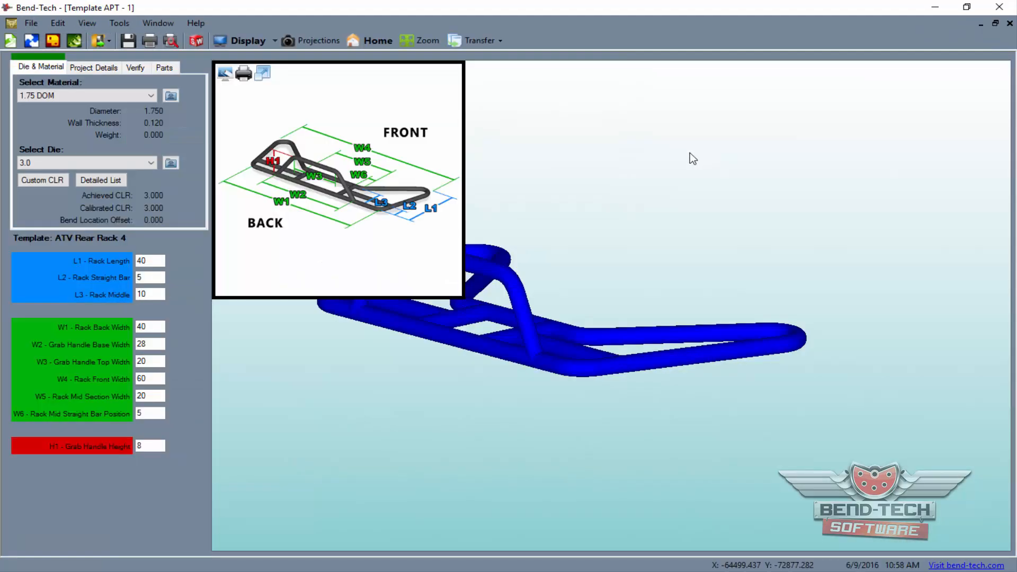
# Step: Enter rack dimensions: lengths 36, 6, 14 and widths 45, 32, 18, 72
pyautogui.click(223, 73)
pyautogui.write('3')
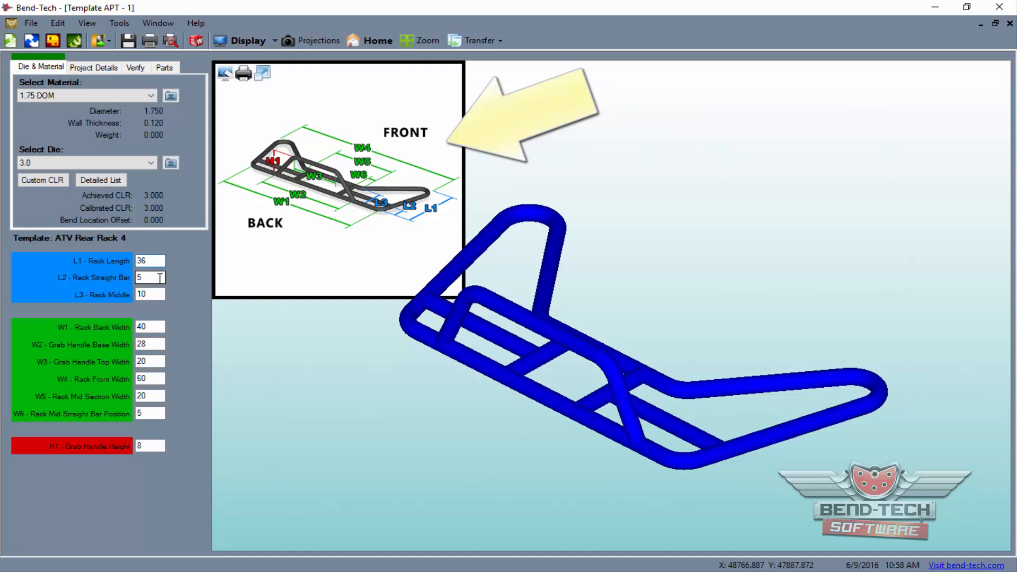
pyautogui.write('6')
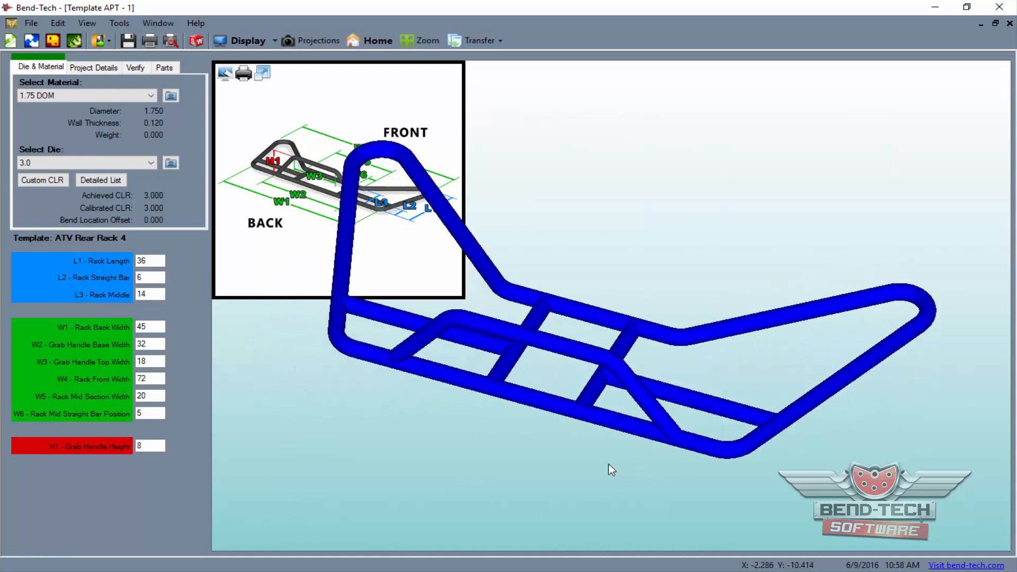
pyautogui.click(93, 67)
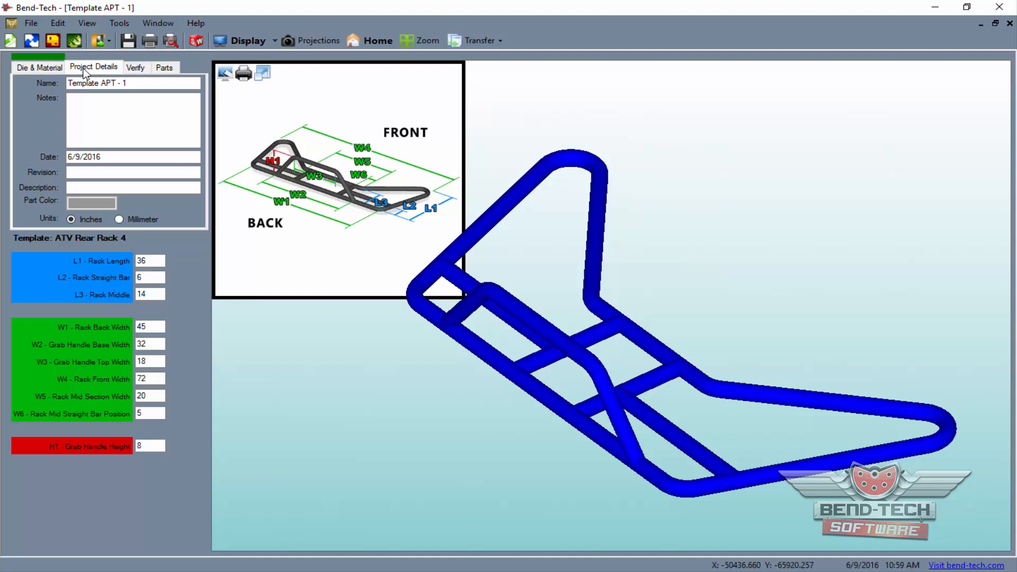
# Step: Measure two rack spans of 38.45 and 20.00, then delete the measurements
pyautogui.click(136, 67)
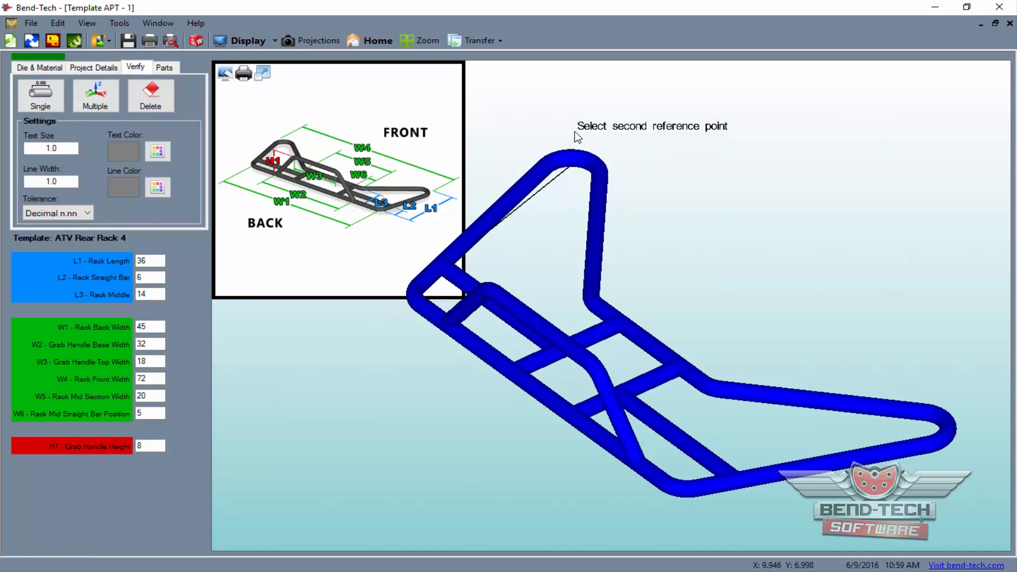
pyautogui.click(587, 96)
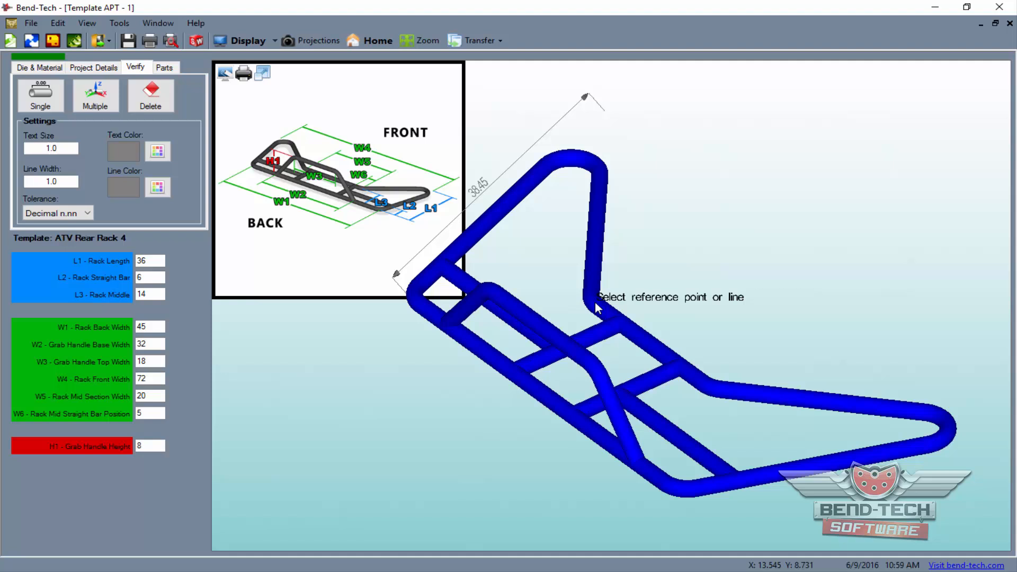
pyautogui.click(596, 309)
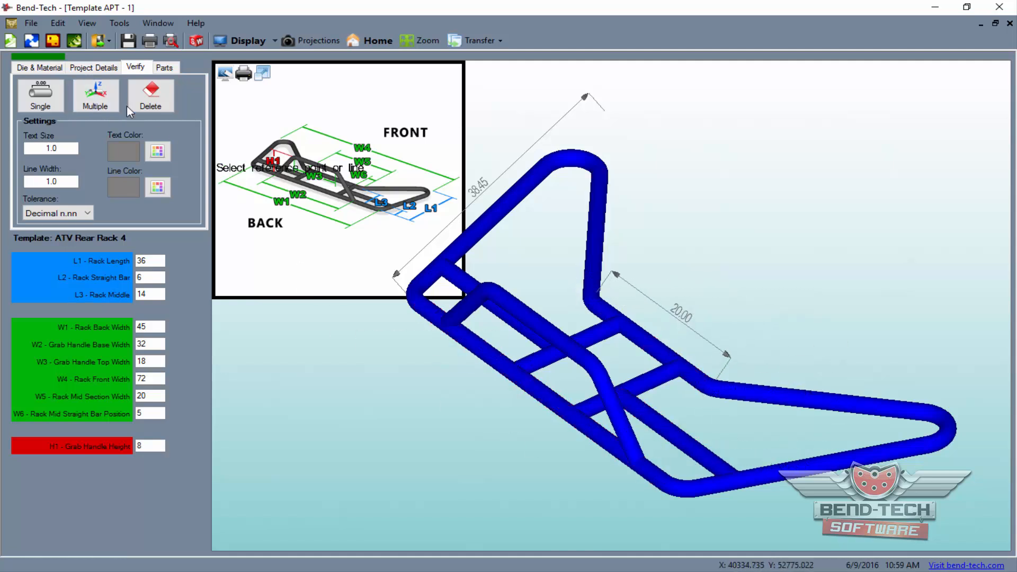
pyautogui.click(164, 67)
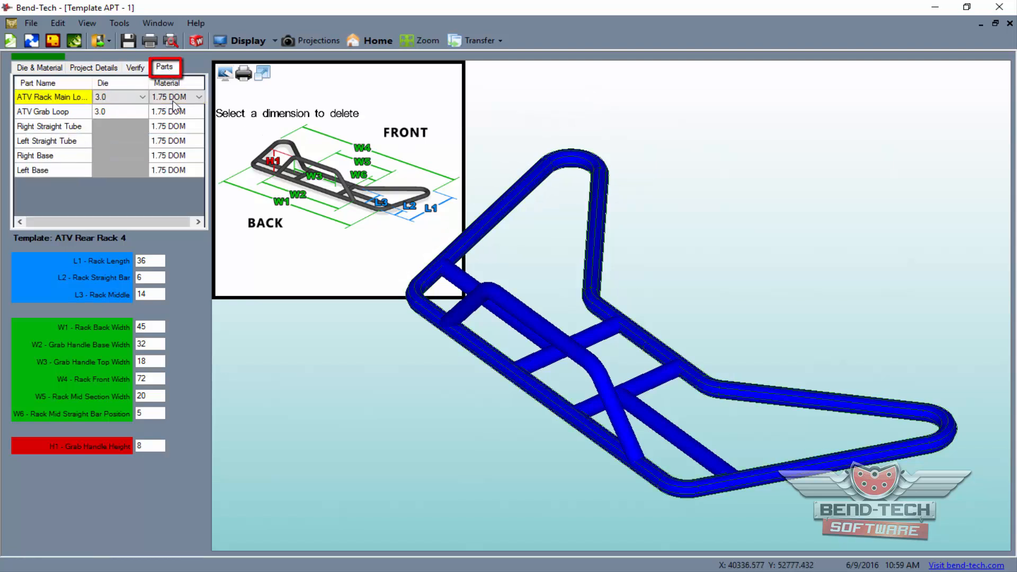
# Step: Set the ATV Rack Main Loop material to 1.75 DOM
pyautogui.click(175, 97)
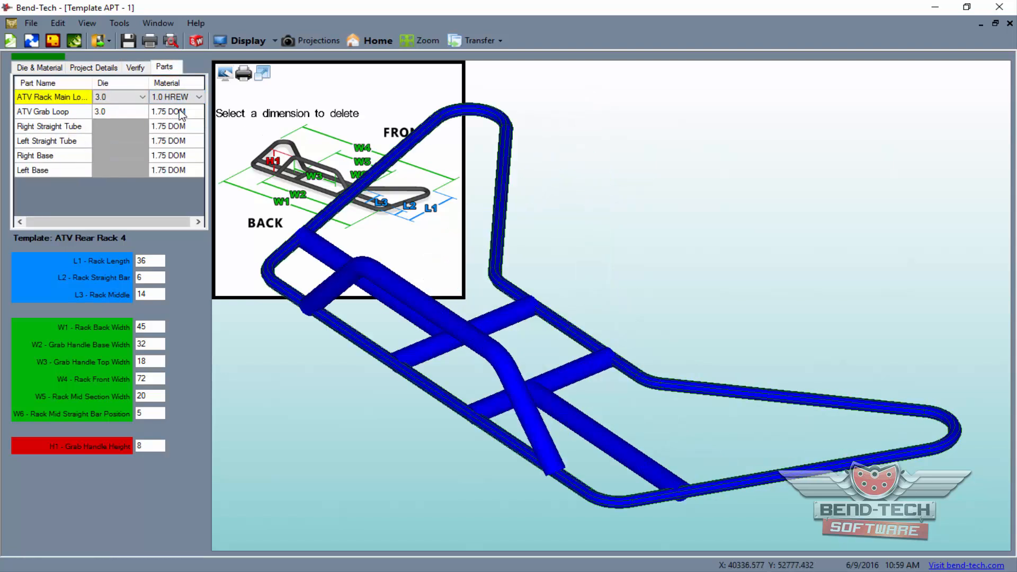
pyautogui.click(198, 96)
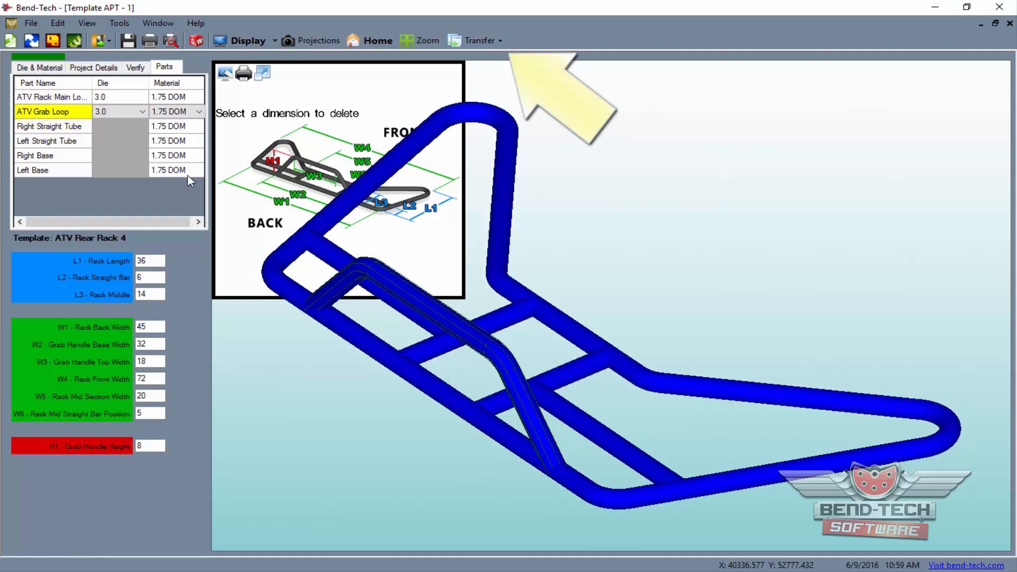
pyautogui.click(93, 67)
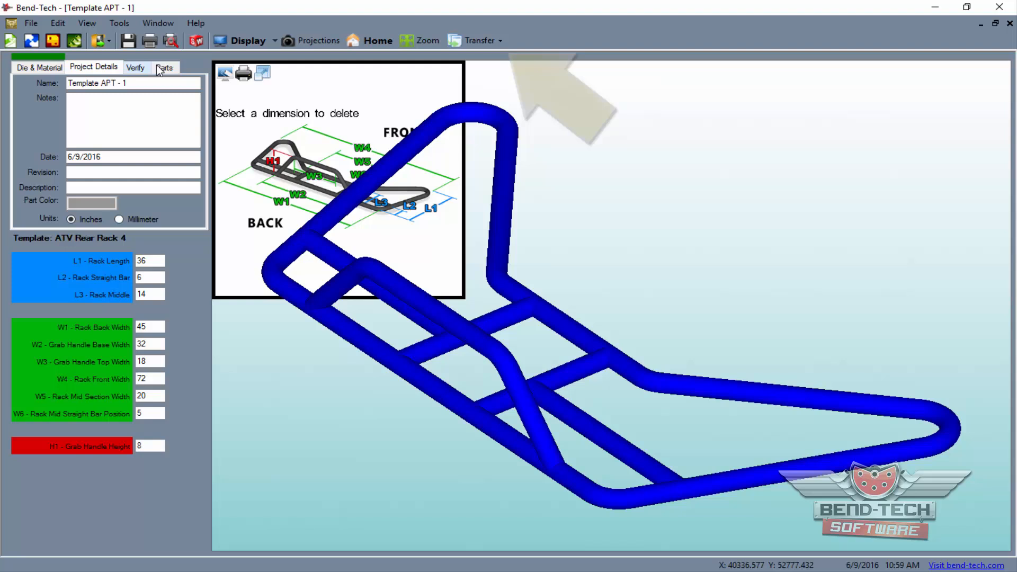
# Step: Transfer the rack parts into a new assembly, pasting them directly
pyautogui.click(479, 40)
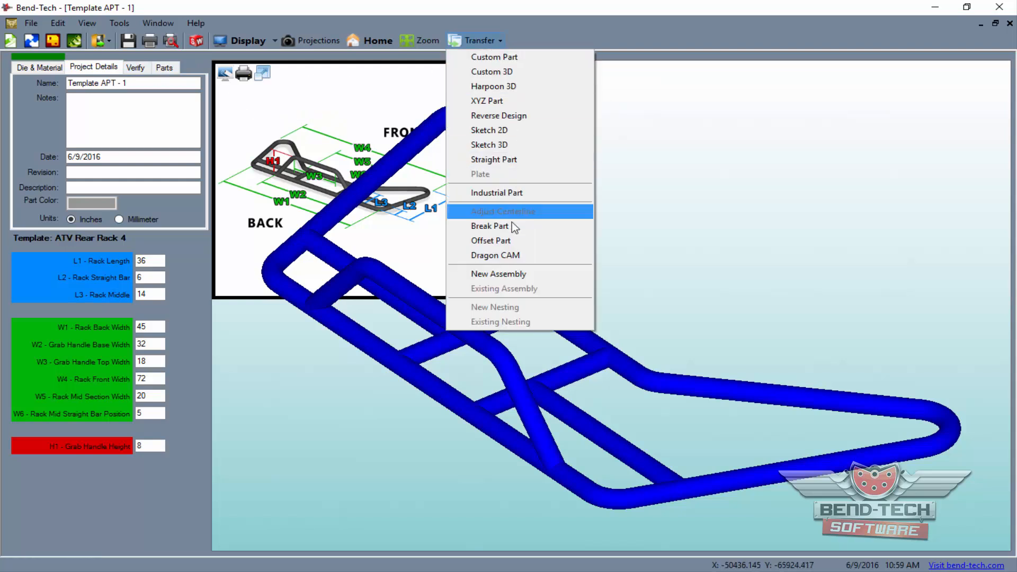
pyautogui.click(498, 273)
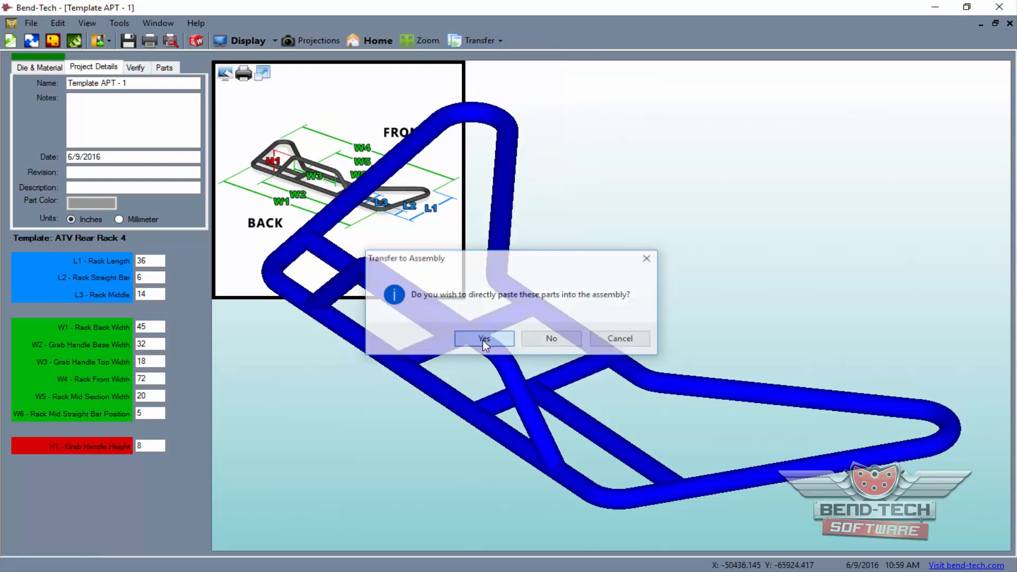
pyautogui.click(483, 337)
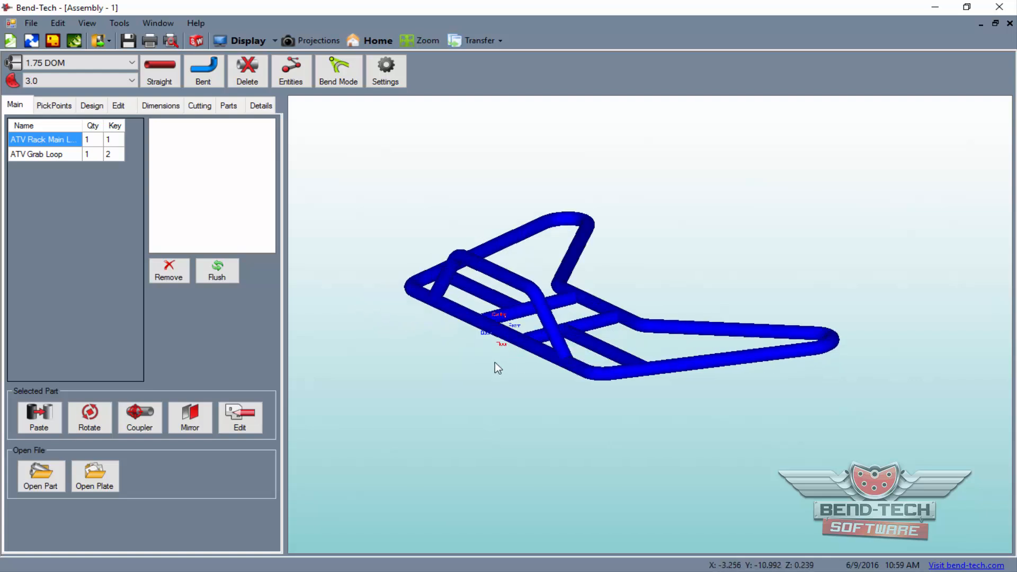
# Step: Draw a straight cross tube from the grab loop to the main loop
pyautogui.click(159, 70)
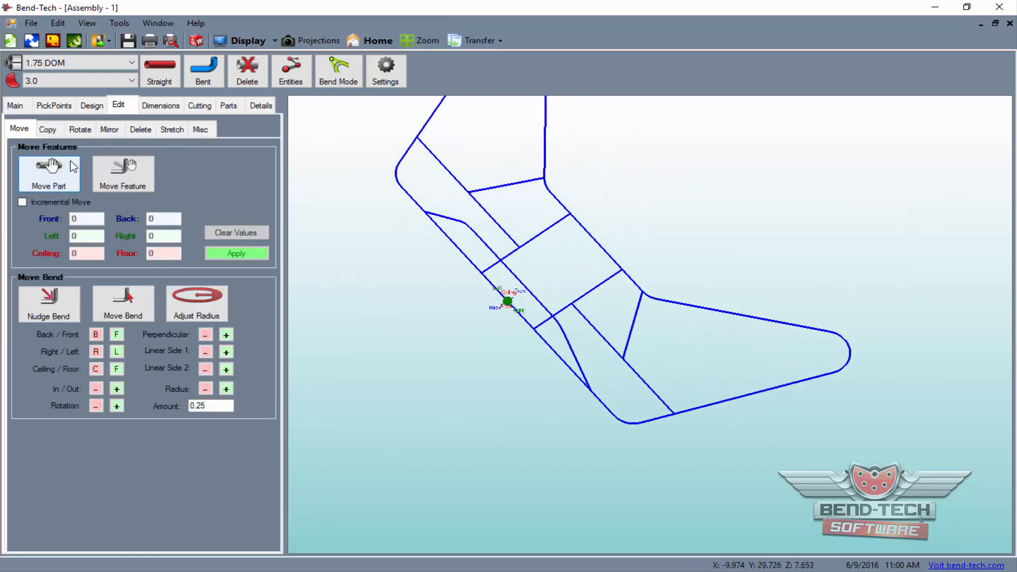
pyautogui.click(123, 173)
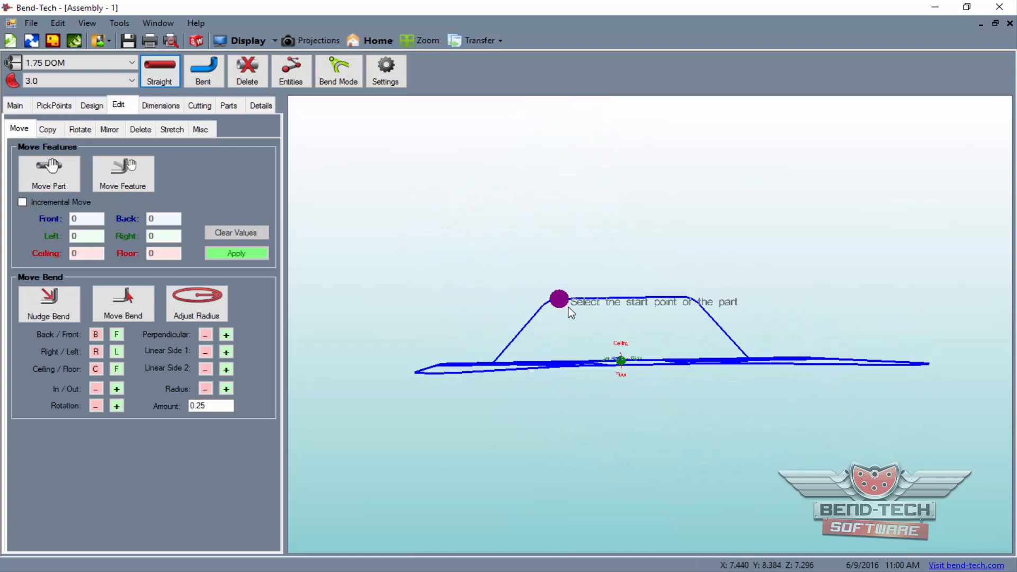
pyautogui.click(559, 299)
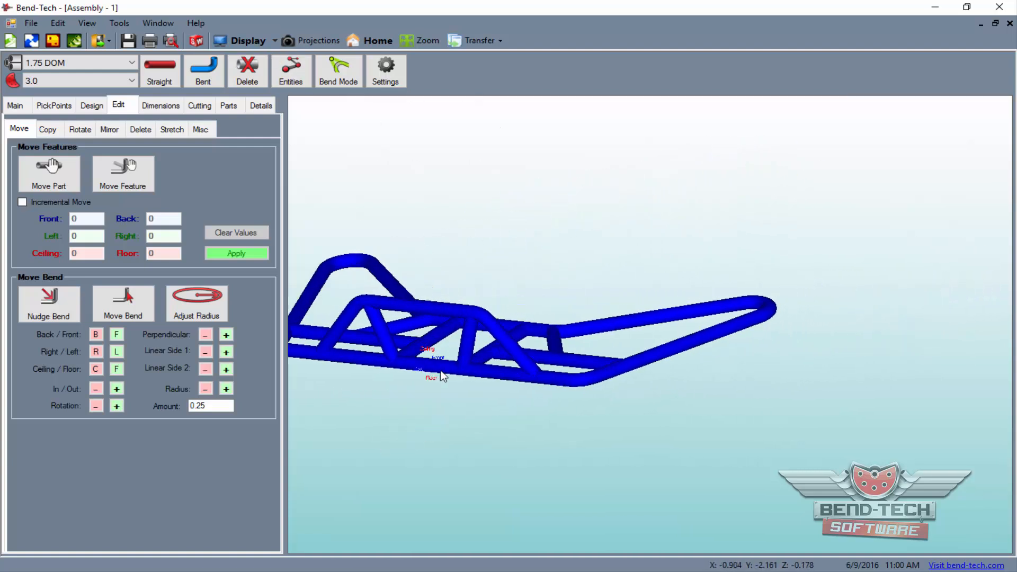
pyautogui.click(228, 105)
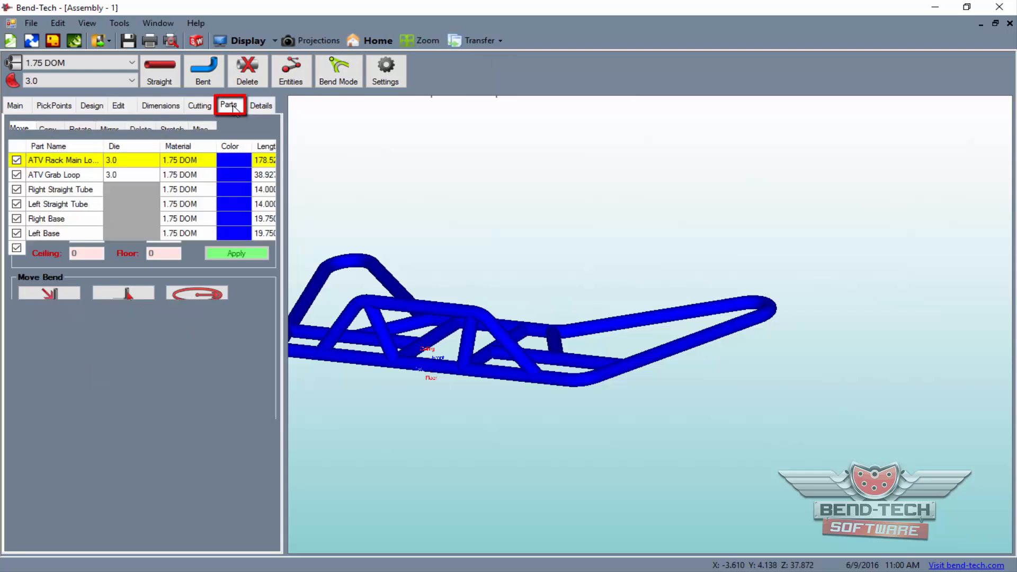
# Step: Transfer the ATV Rack Main Loop to the industrial part editor
pyautogui.click(228, 105)
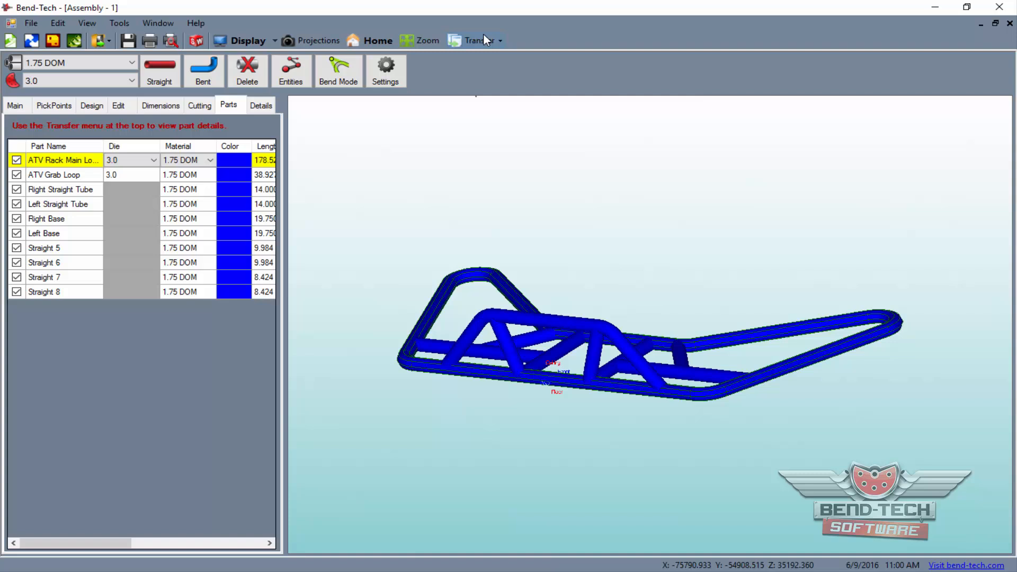
pyautogui.click(477, 40)
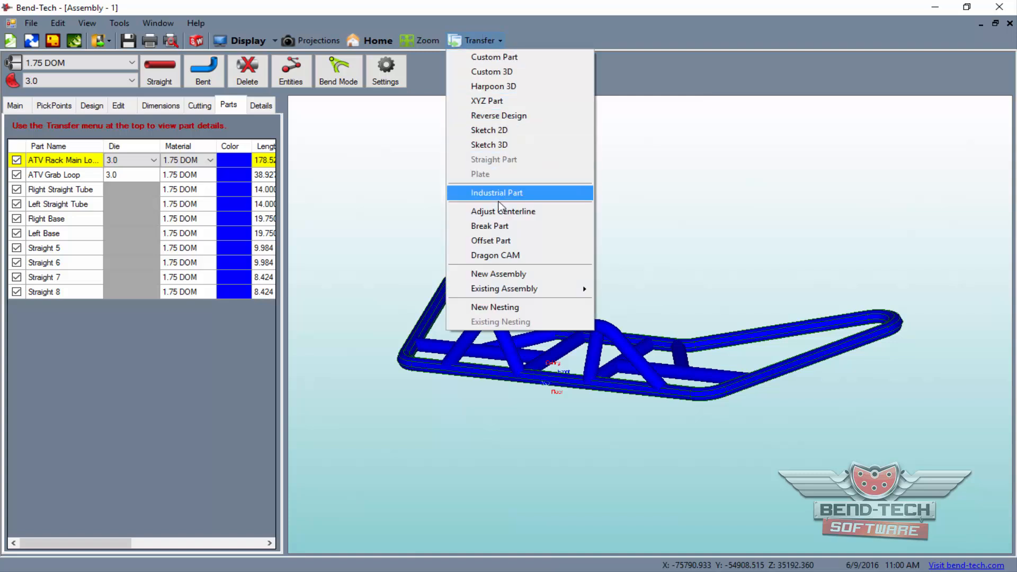
pyautogui.click(493, 87)
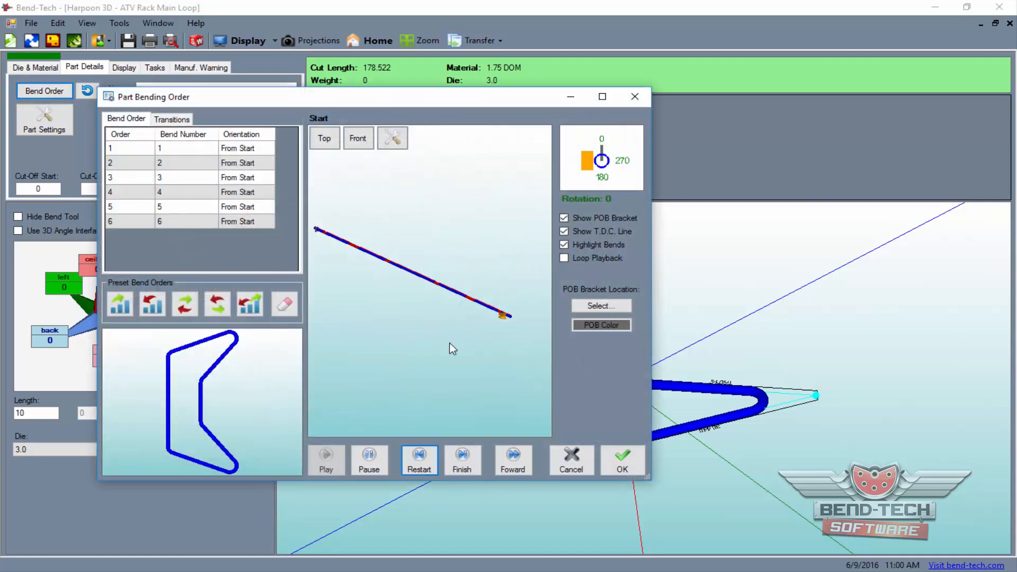
# Step: Play the main loop's six-bend simulation full-screen and finish it
pyautogui.click(601, 97)
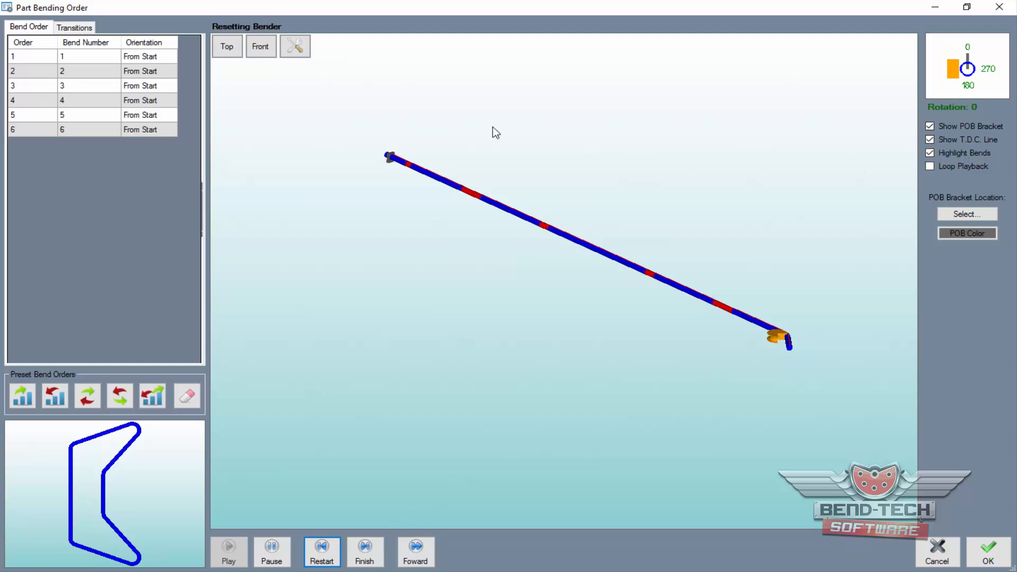
pyautogui.click(294, 46)
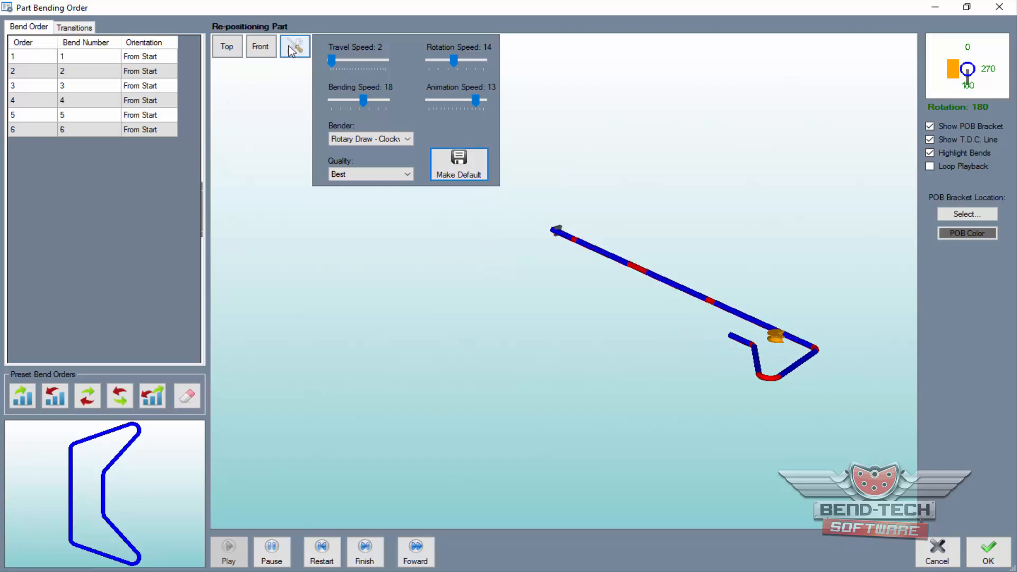
pyautogui.click(295, 46)
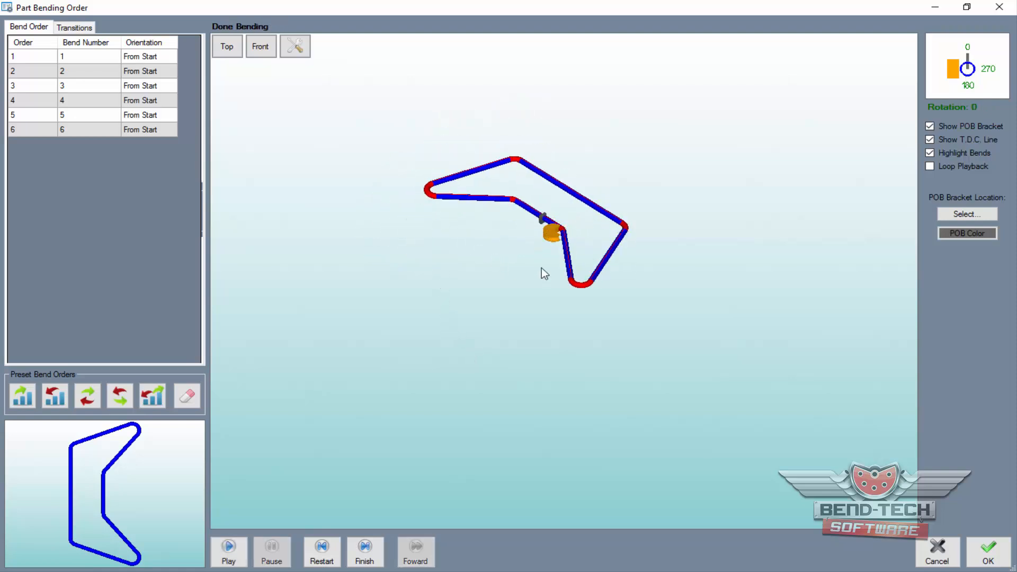
pyautogui.click(364, 548)
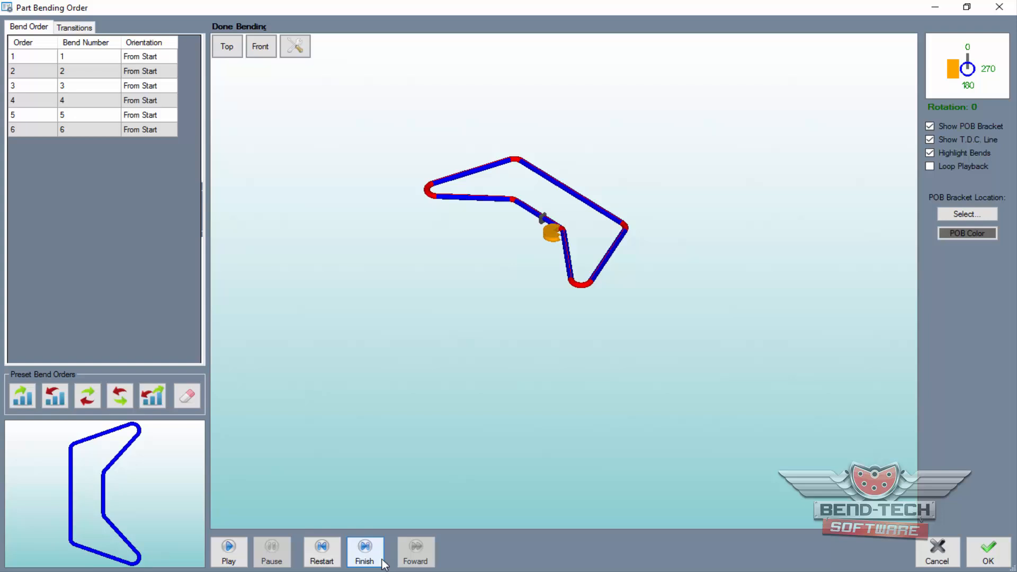